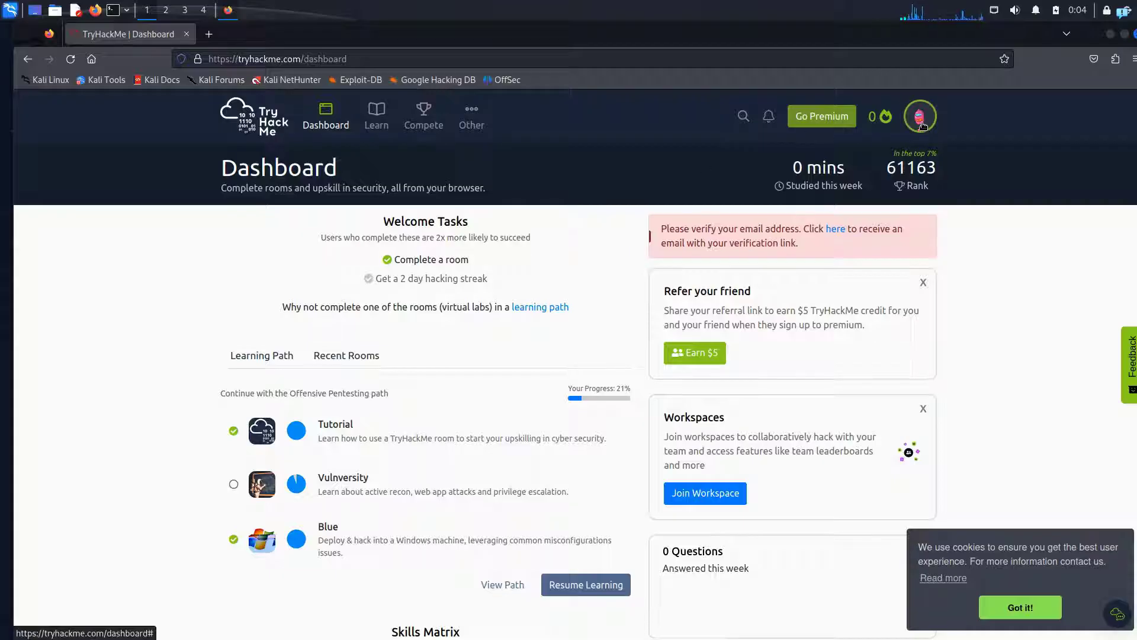
Reach the VPN Access page from the account menu under the profile avatar
{"action": "left_click", "coordinate": [919, 116]}
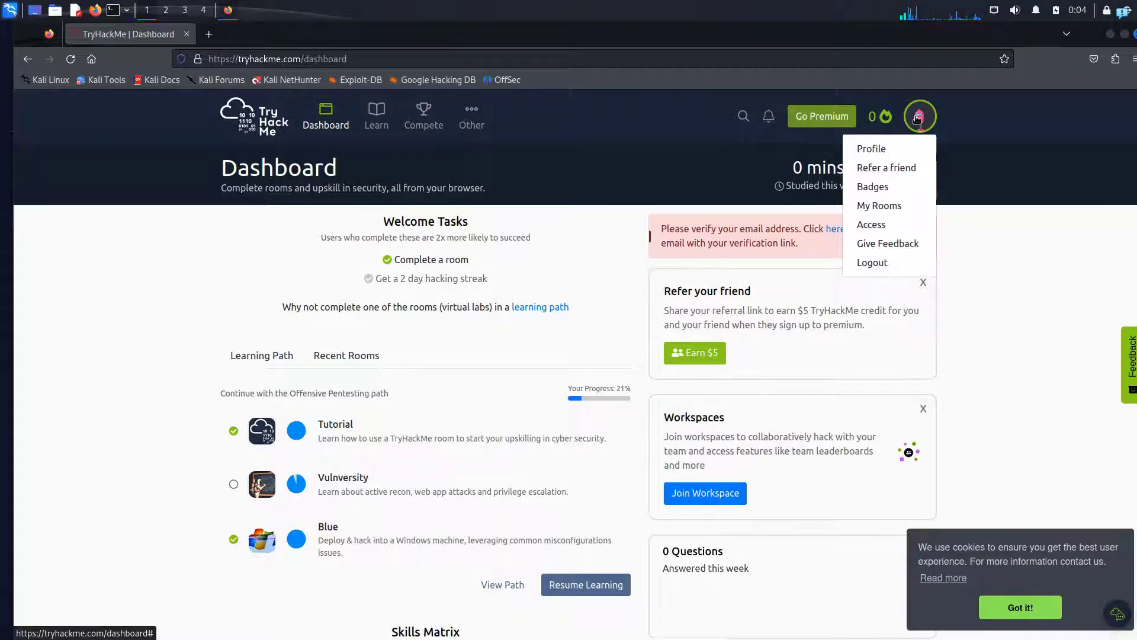
{"action": "left_click", "coordinate": [871, 224]}
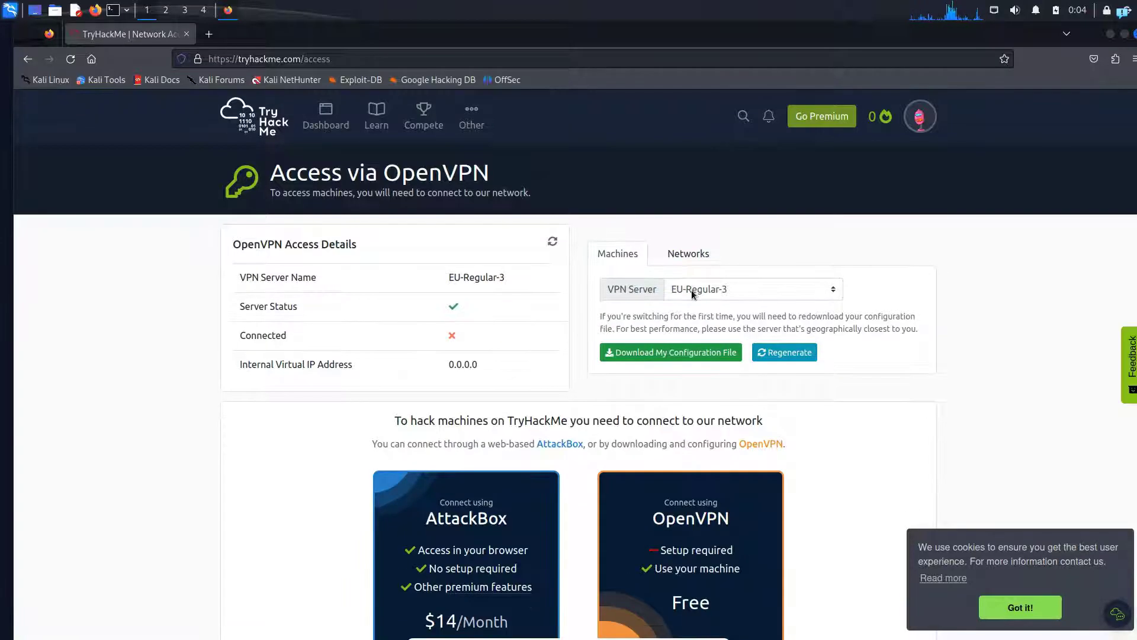
Choose IN-Regular-1 as the VPN server and note the status still reads not connected
{"action": "left_click", "coordinate": [752, 289]}
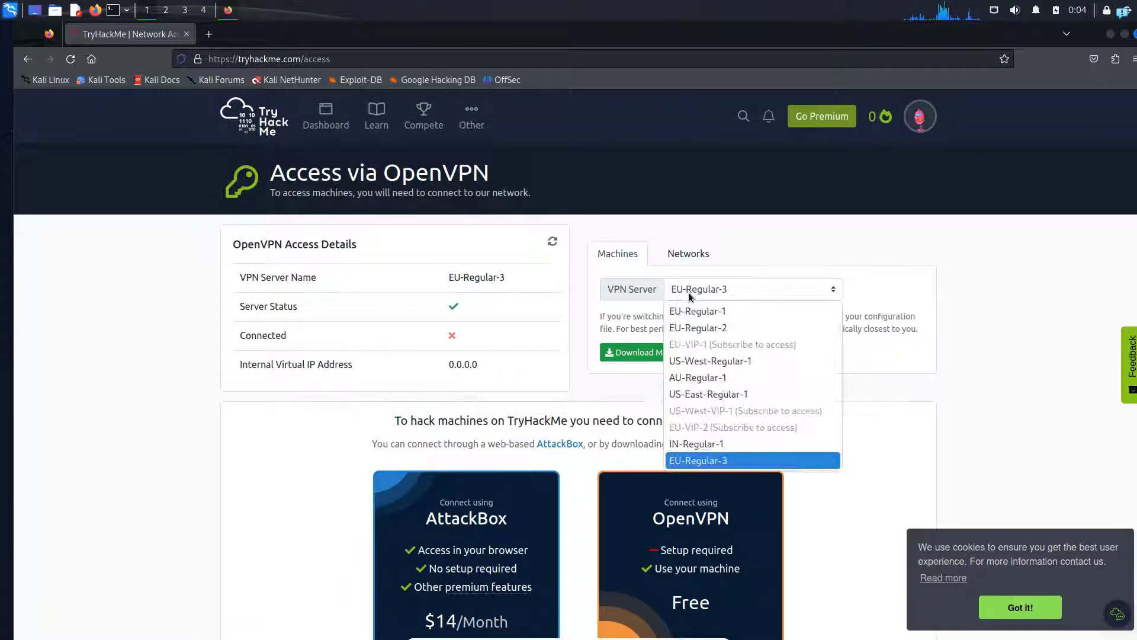
{"action": "mouse_move", "coordinate": [709, 360]}
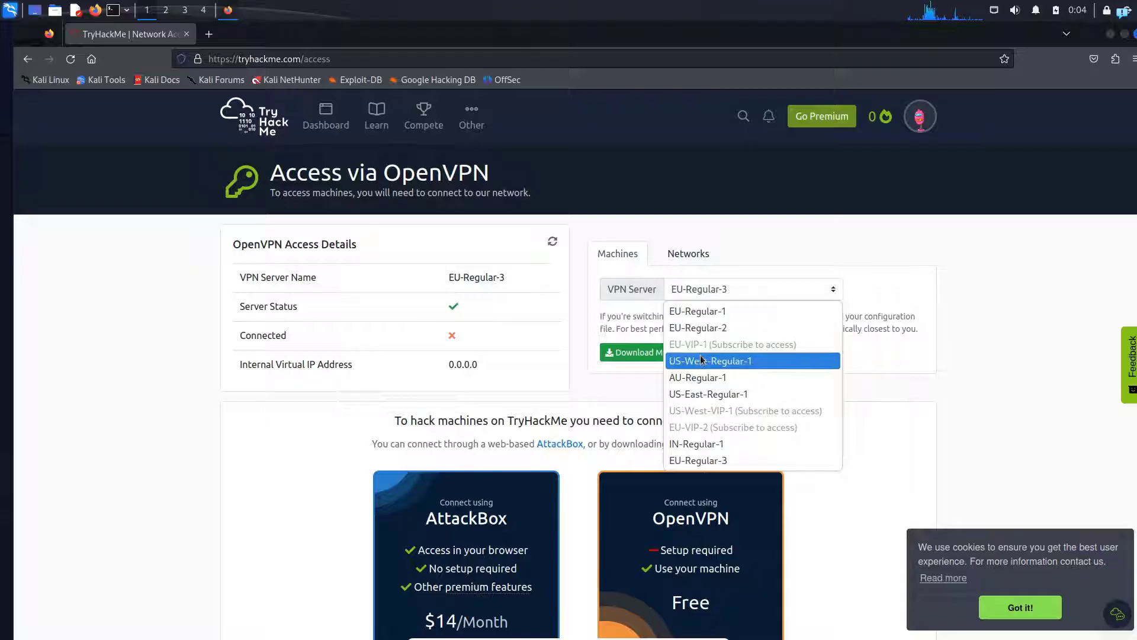
{"action": "mouse_move", "coordinate": [708, 394]}
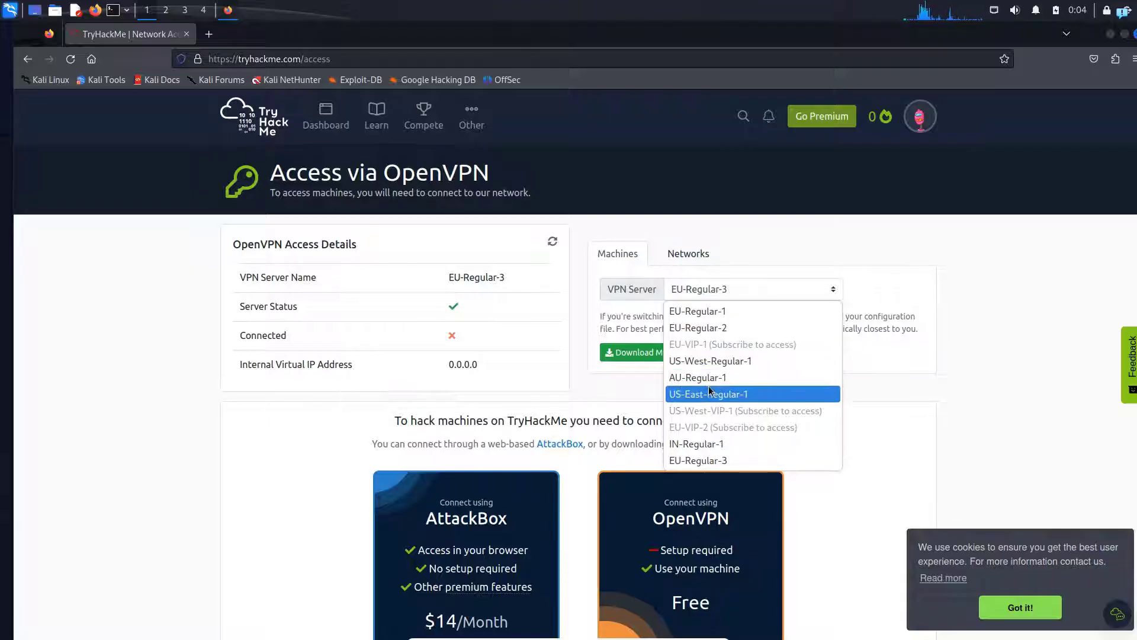
{"action": "mouse_move", "coordinate": [723, 443]}
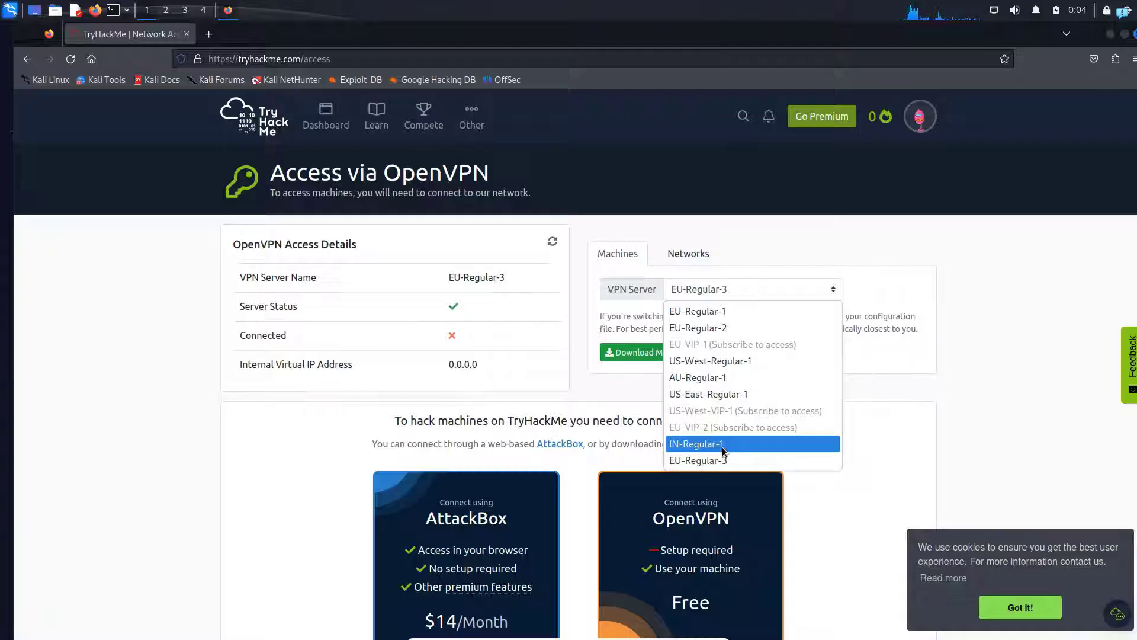
{"action": "mouse_move", "coordinate": [710, 360]}
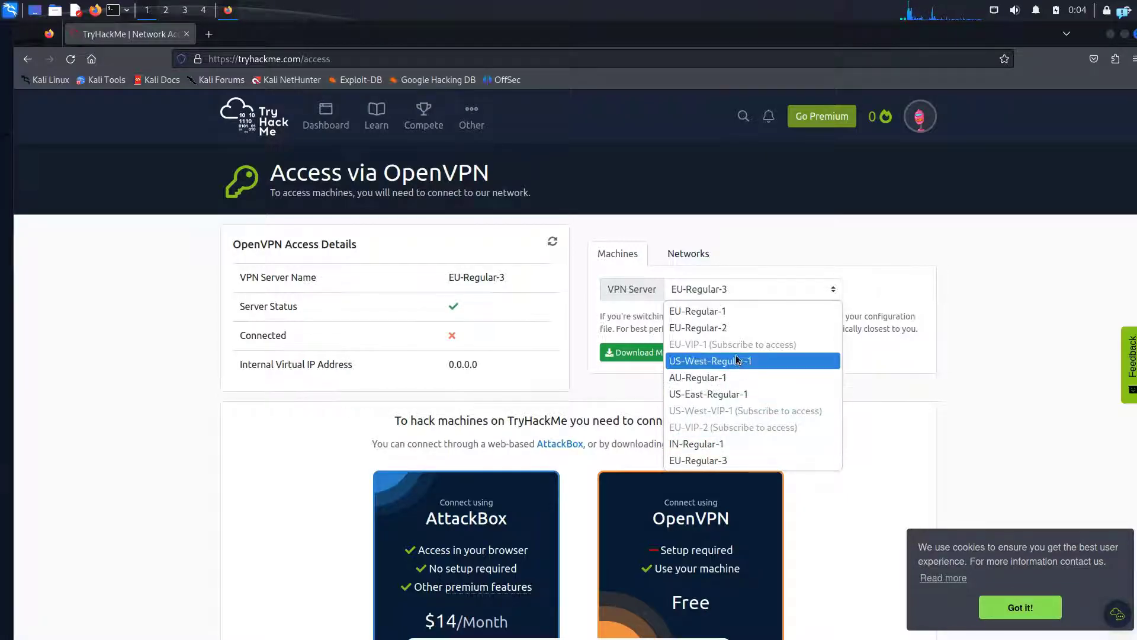
{"action": "mouse_move", "coordinate": [733, 377]}
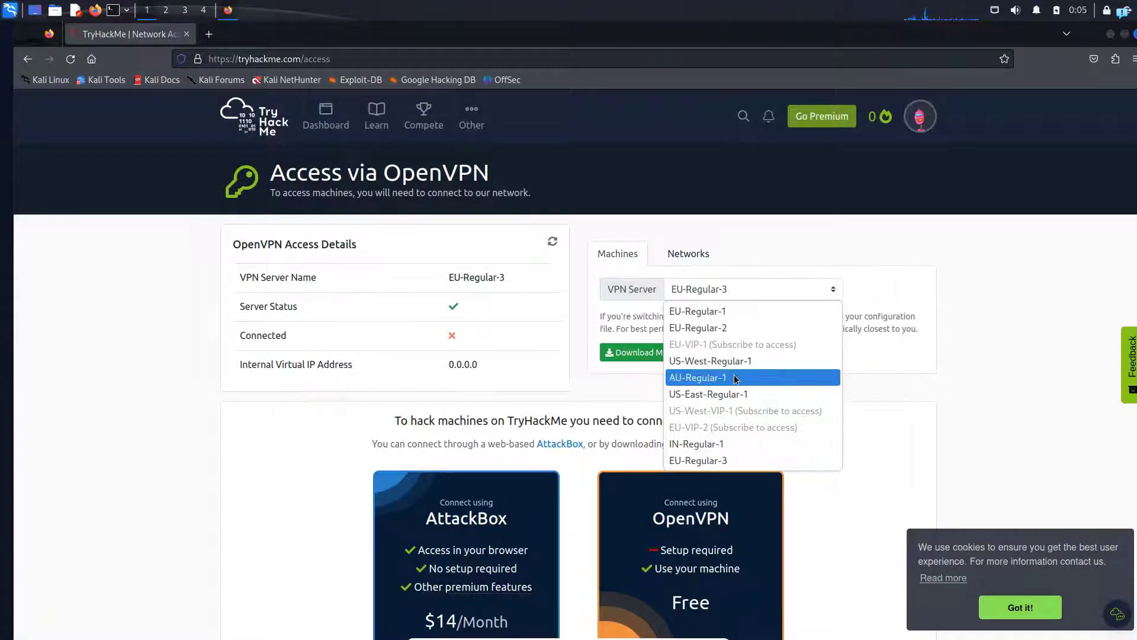
{"action": "mouse_move", "coordinate": [725, 328]}
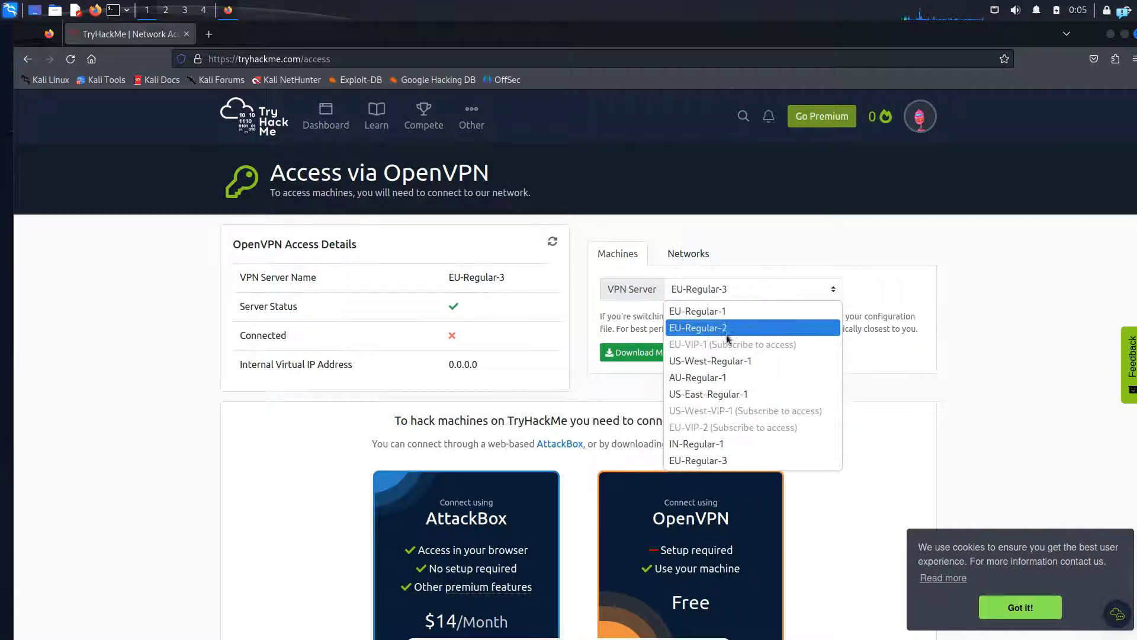
{"action": "mouse_move", "coordinate": [732, 443]}
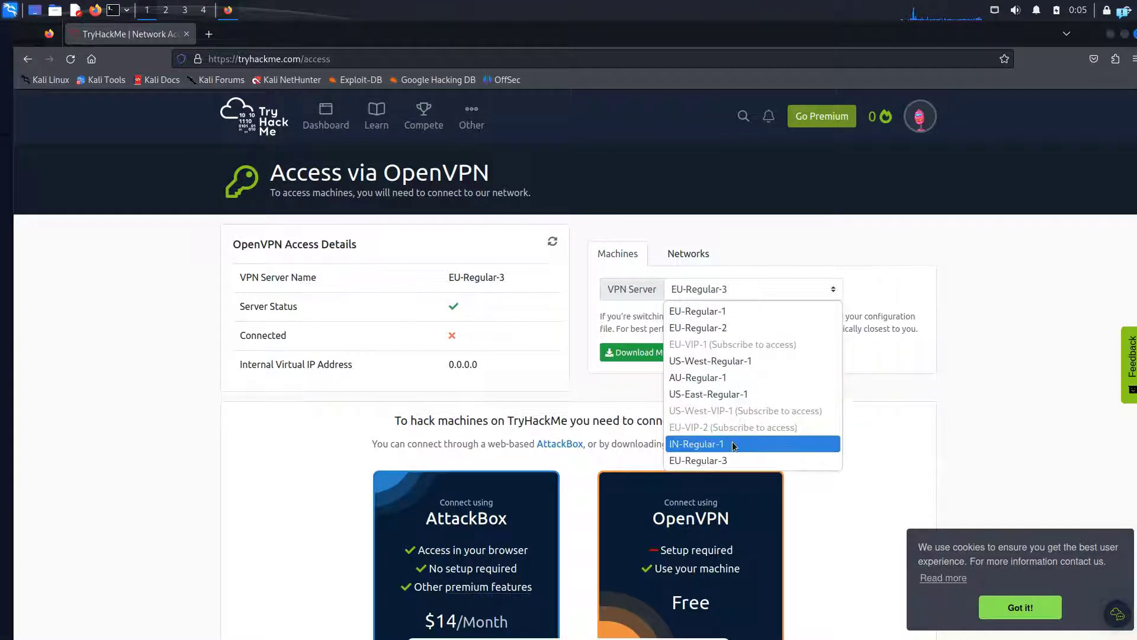
{"action": "left_click", "coordinate": [697, 443]}
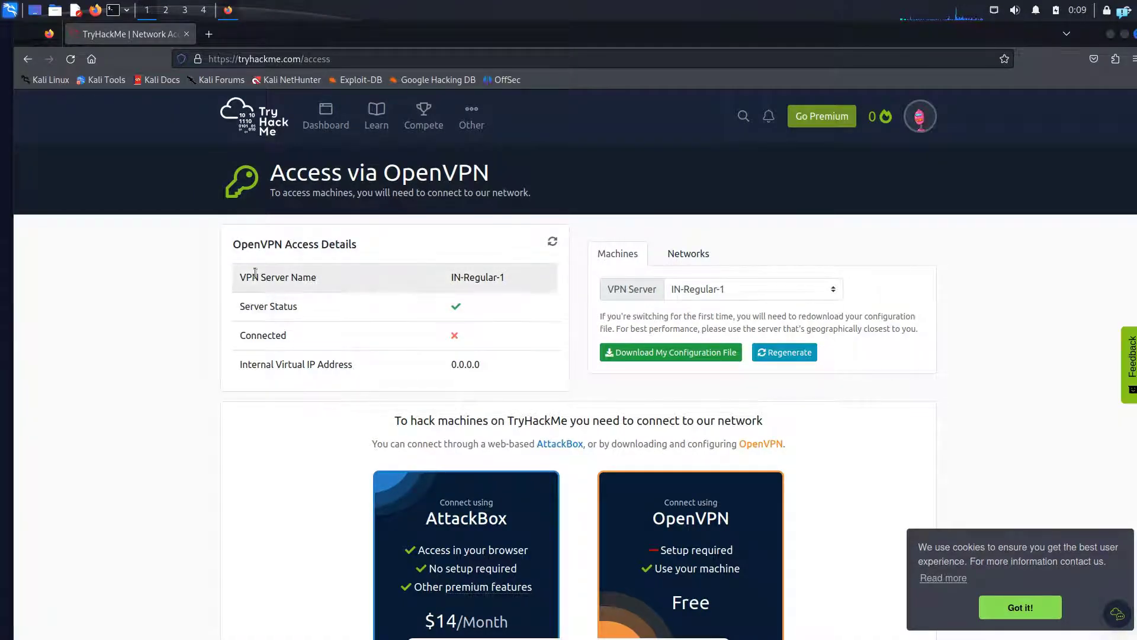
{"action": "double_click", "coordinate": [277, 278]}
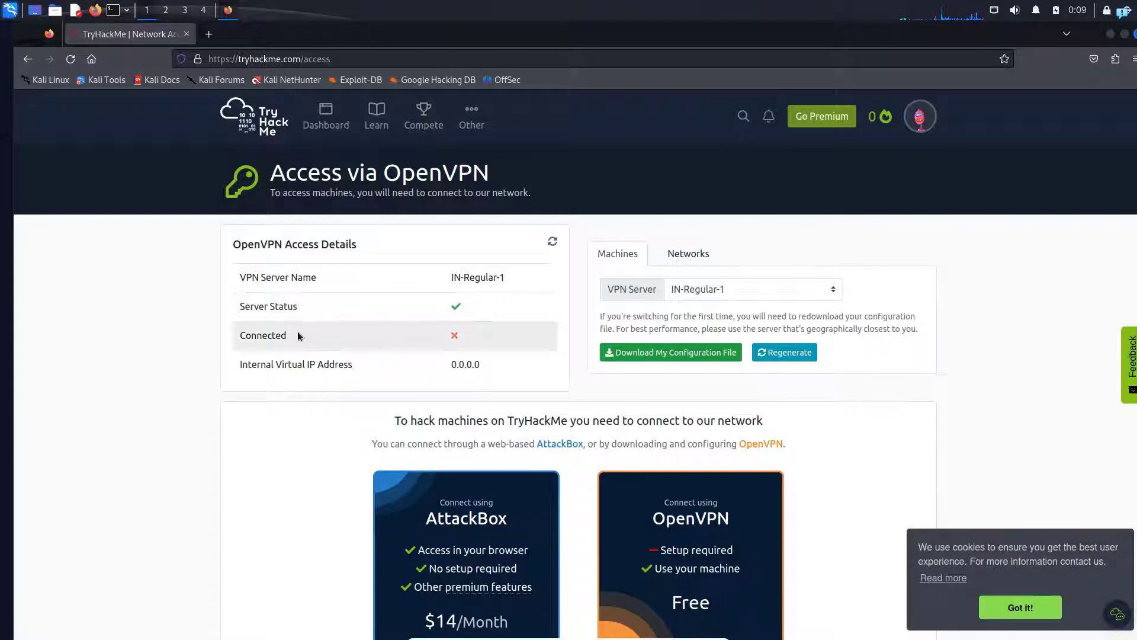
{"action": "double_click", "coordinate": [263, 335]}
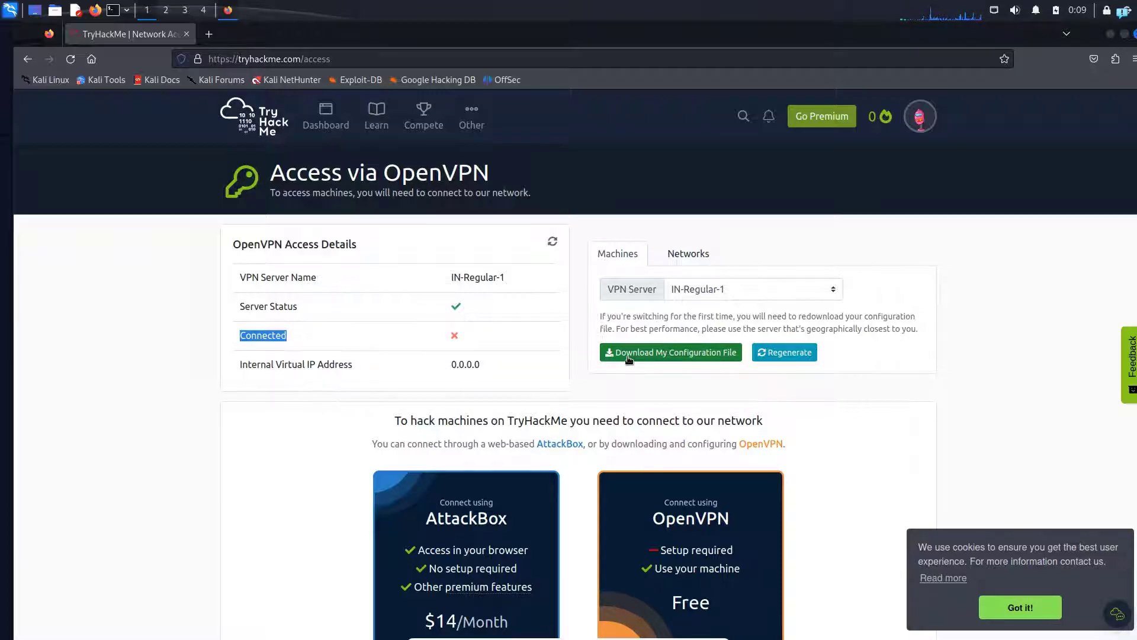
Download the OpenVPN configuration (.ovpn) file into the Downloads folder
{"action": "left_click", "coordinate": [670, 351]}
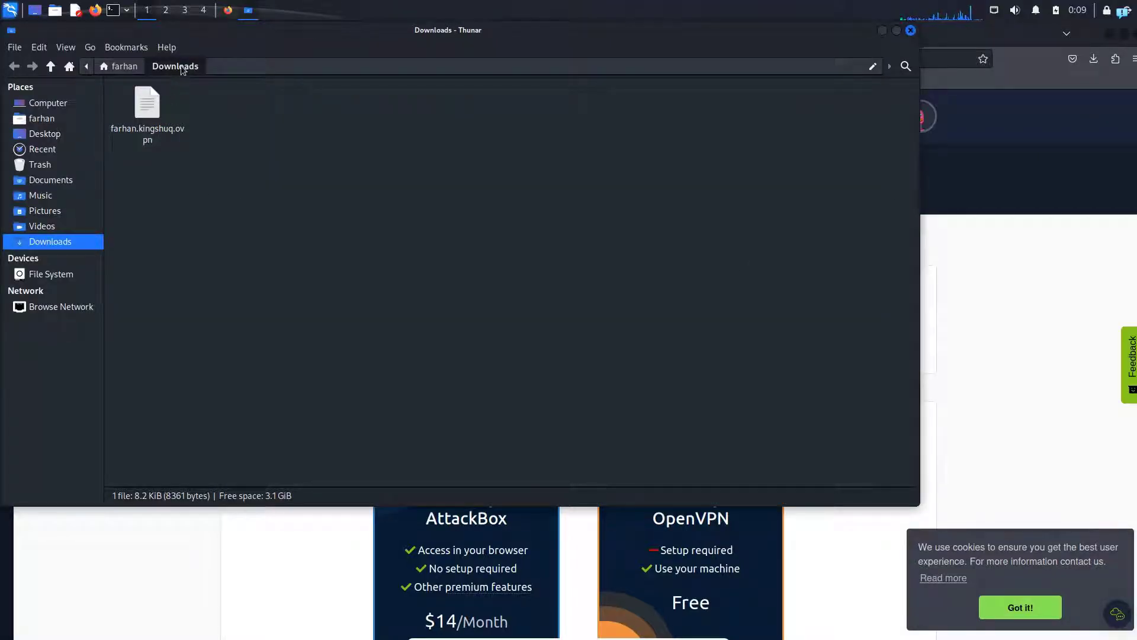
Run sudo openvpn on the .ovpn file from Downloads until Initialization Sequence Completed appears
{"action": "right_click", "coordinate": [298, 176]}
{"action": "type", "text": "sudo openvpn farhan.kingshuq.ovpn"}
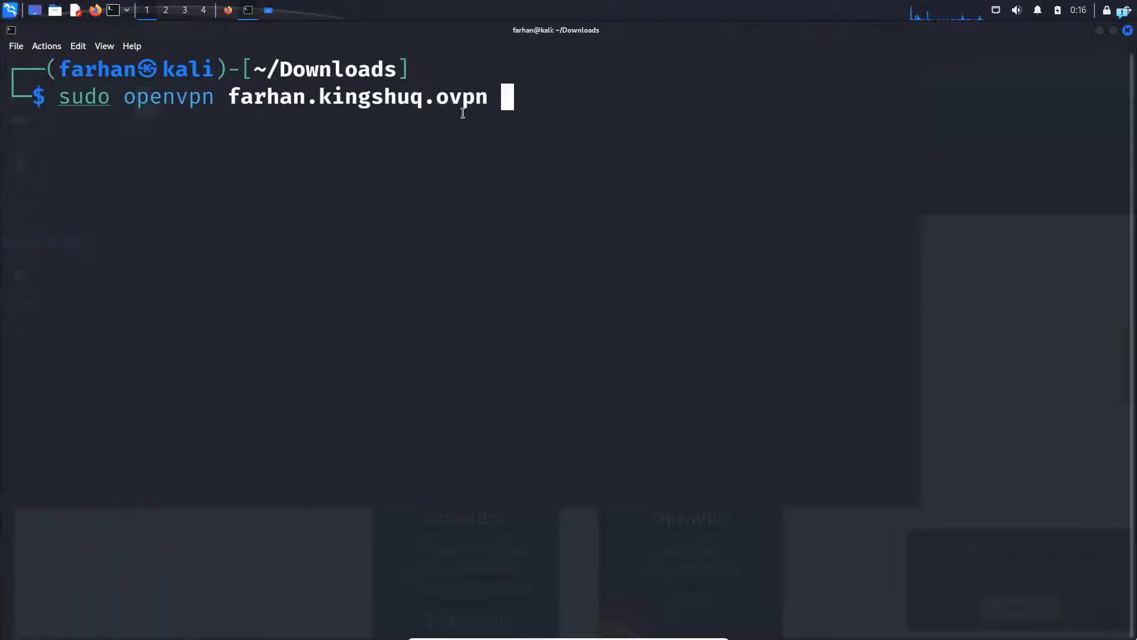
{"action": "key", "text": "Return"}
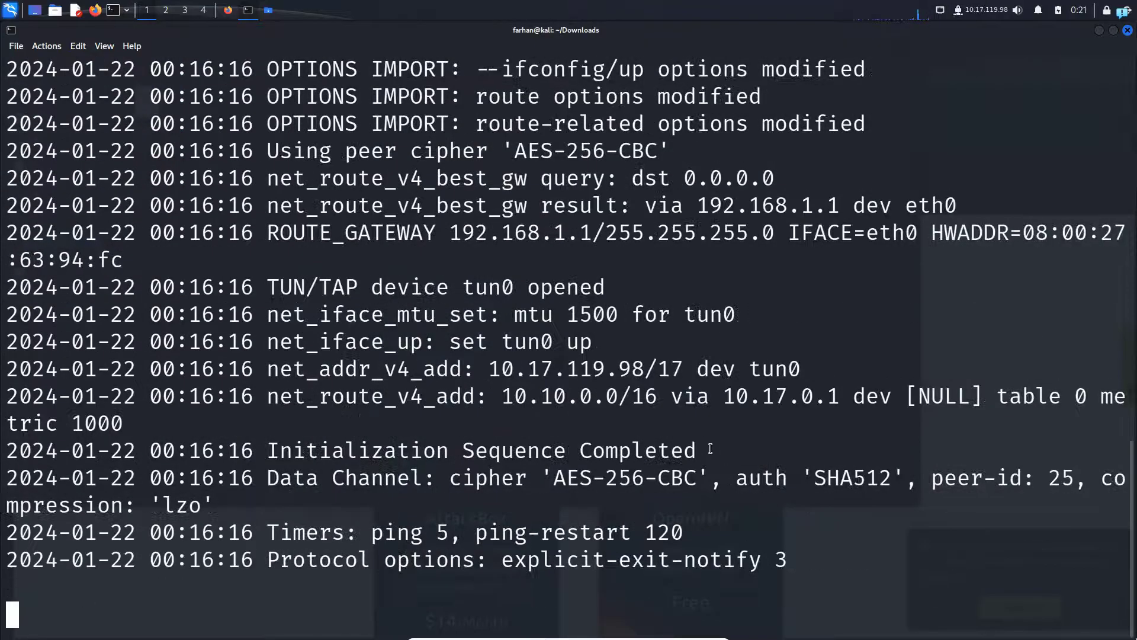
{"action": "double_click", "coordinate": [475, 450]}
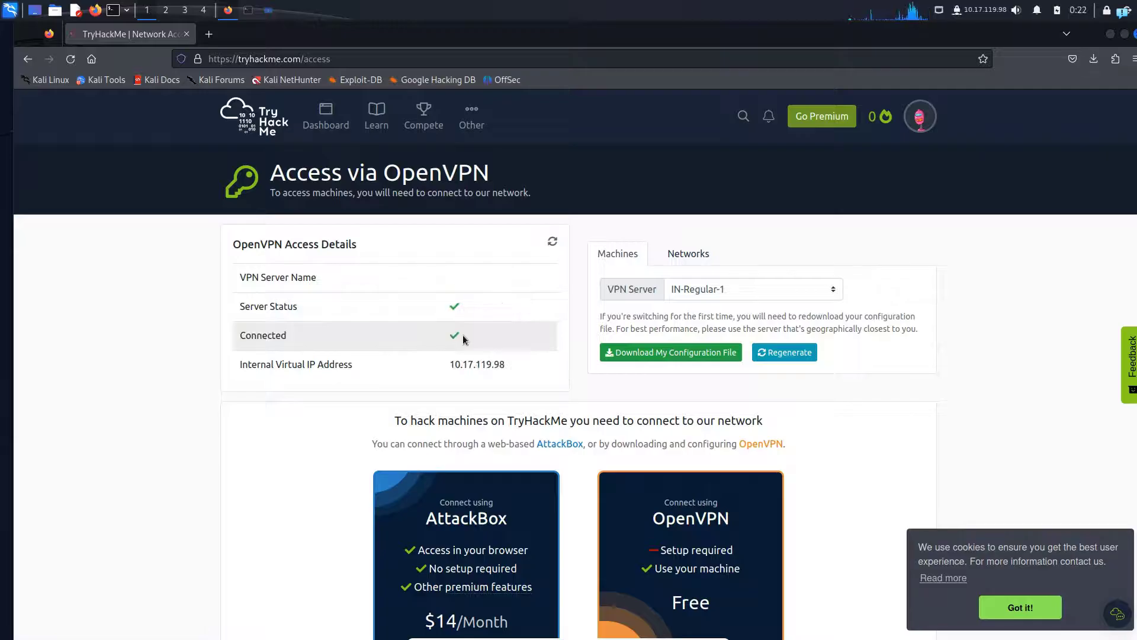
{"action": "mouse_move", "coordinate": [449, 366]}
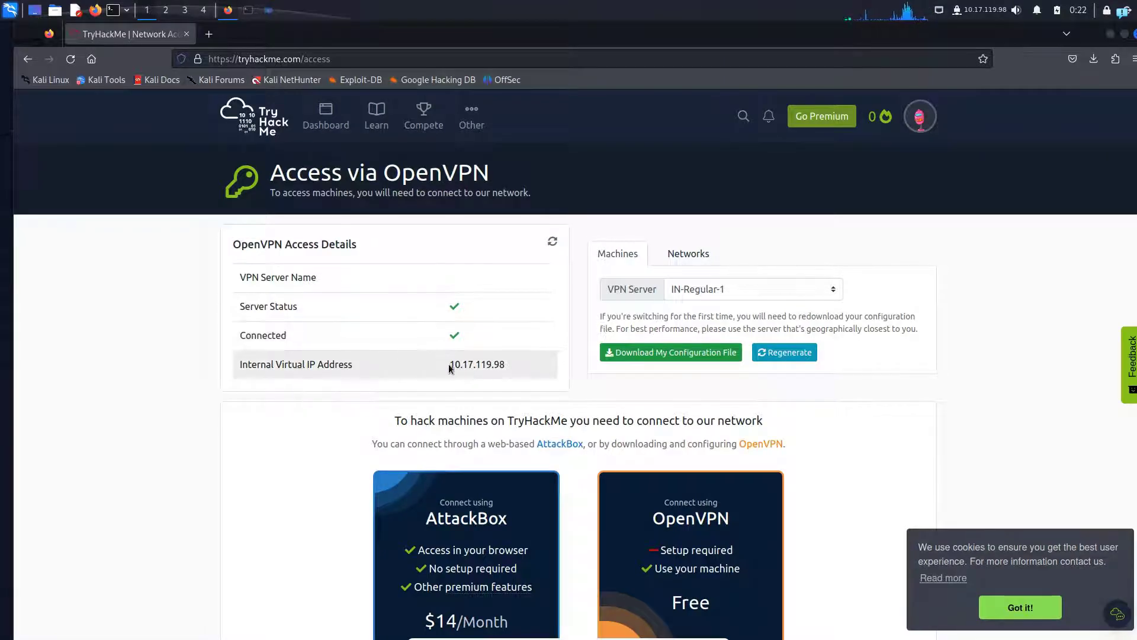
Refresh the access page in Firefox to show Connected with virtual IP 10.17.119.98
{"action": "left_click", "coordinate": [228, 10]}
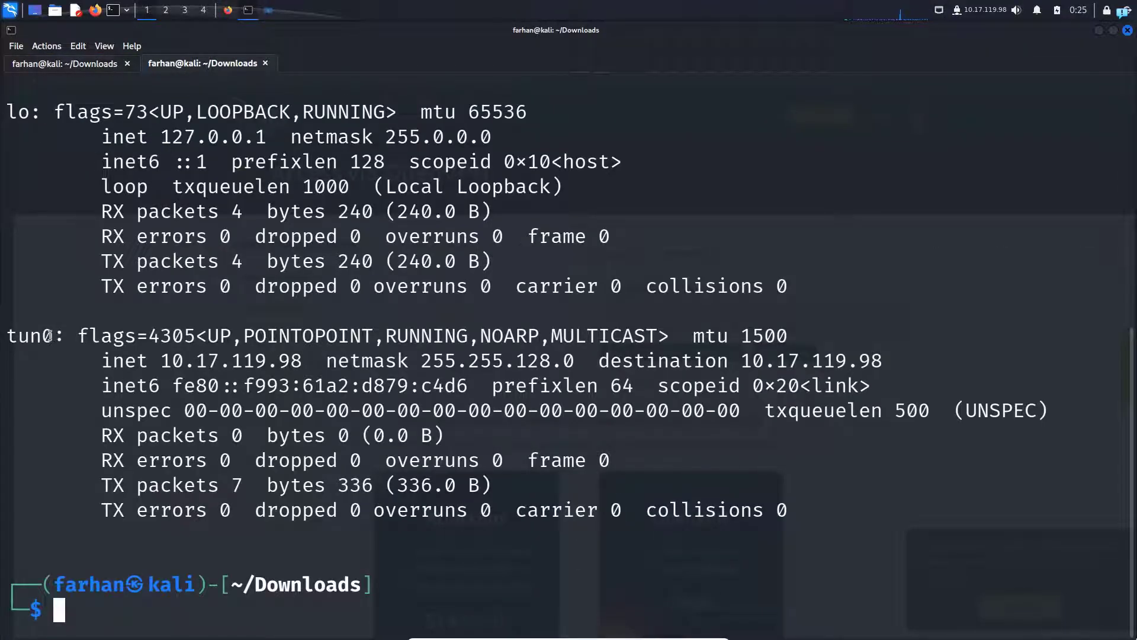
Run ifconfig in a new terminal tab and pick out tun0's address 10.17.119.98
{"action": "double_click", "coordinate": [231, 361]}
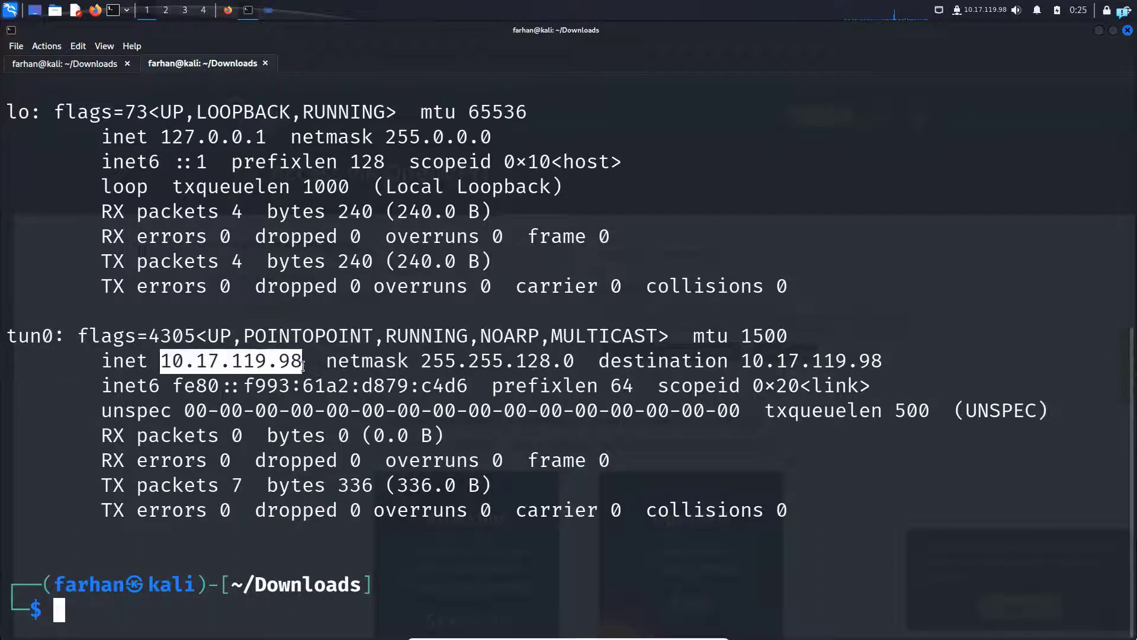
{"action": "mouse_move", "coordinate": [270, 392]}
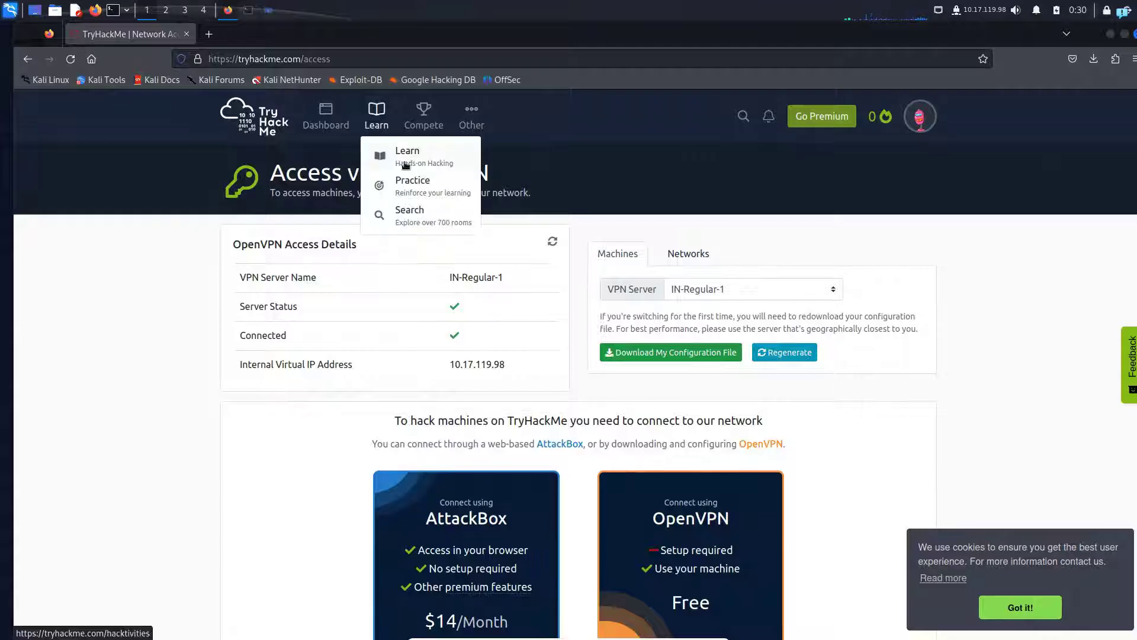
Find the Tutorial room via Learn search and start its Test Machine in Task 1
{"action": "left_click", "coordinate": [407, 150]}
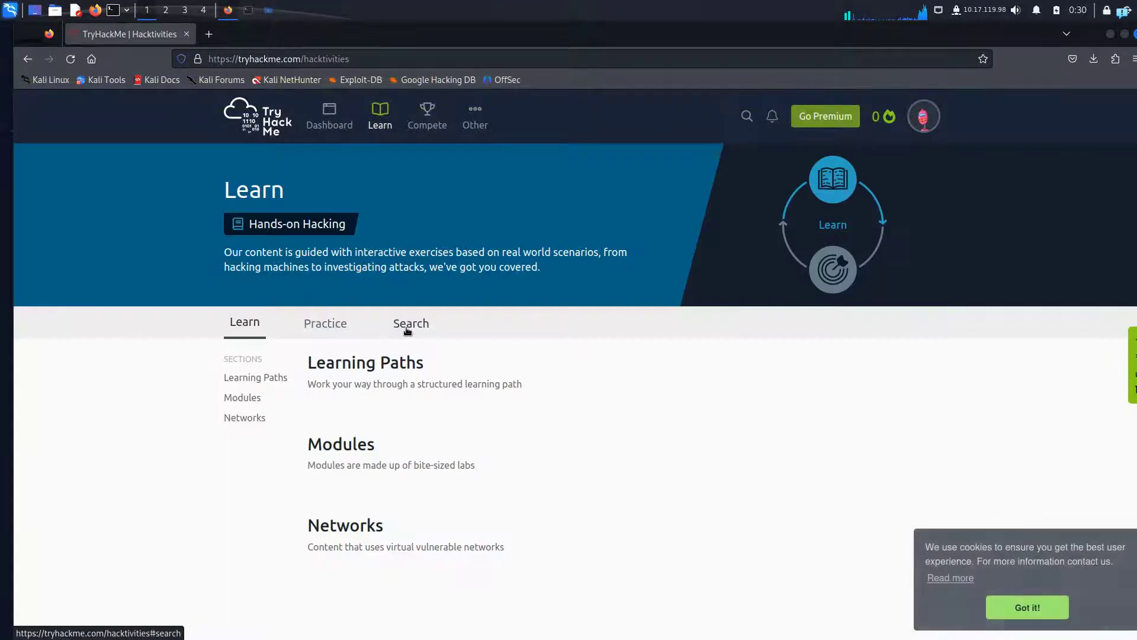
{"action": "left_click", "coordinate": [411, 324]}
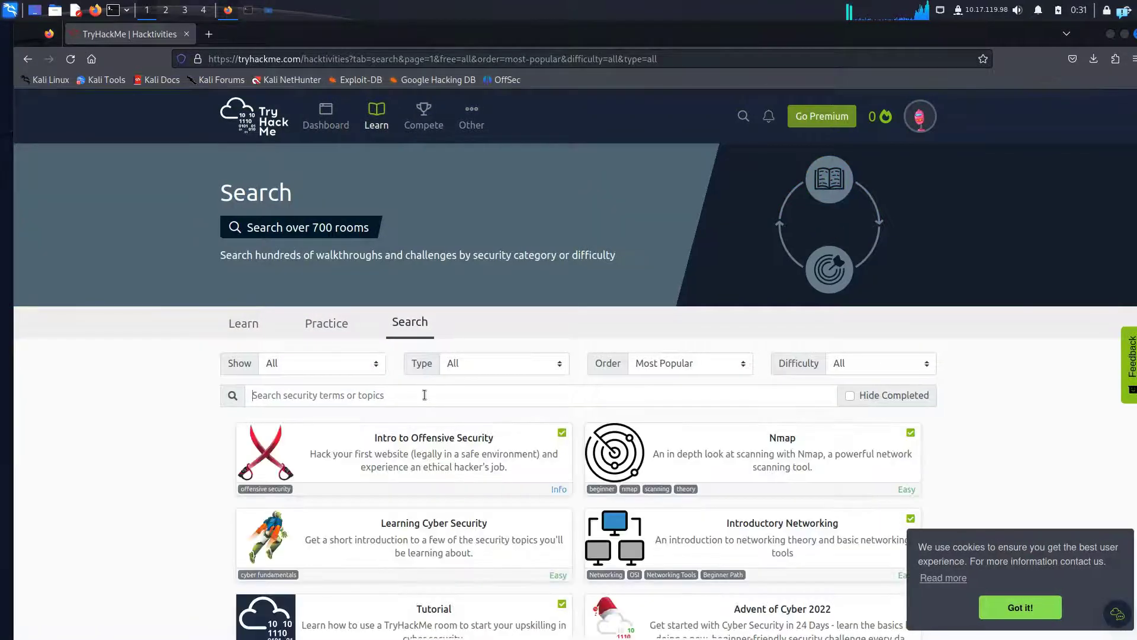
{"action": "left_click", "coordinate": [433, 615]}
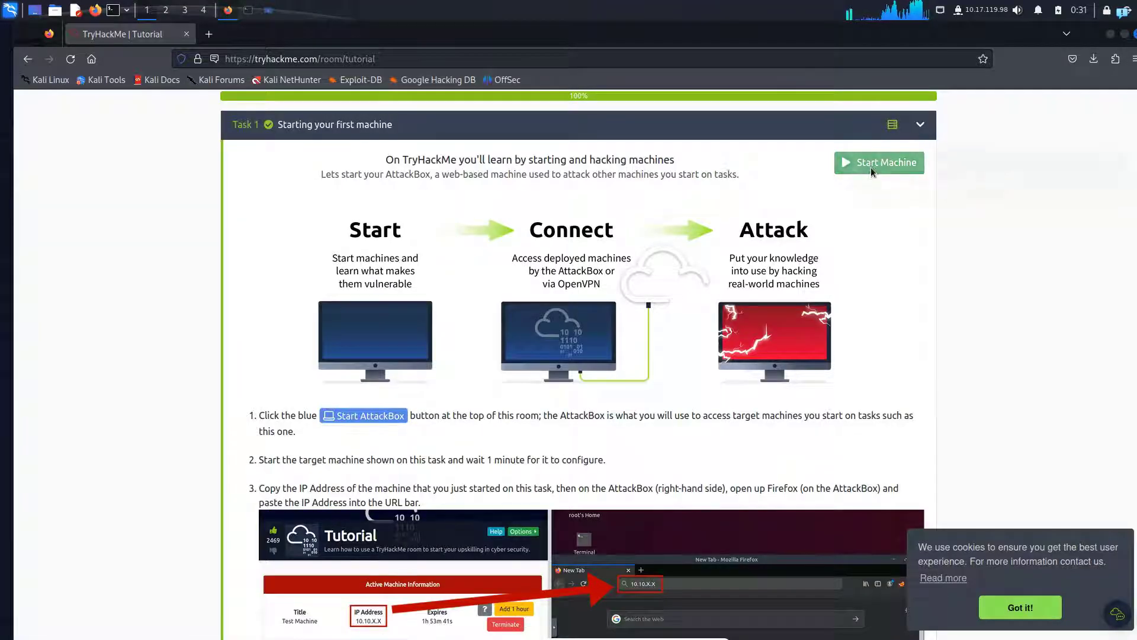
{"action": "left_click", "coordinate": [878, 162]}
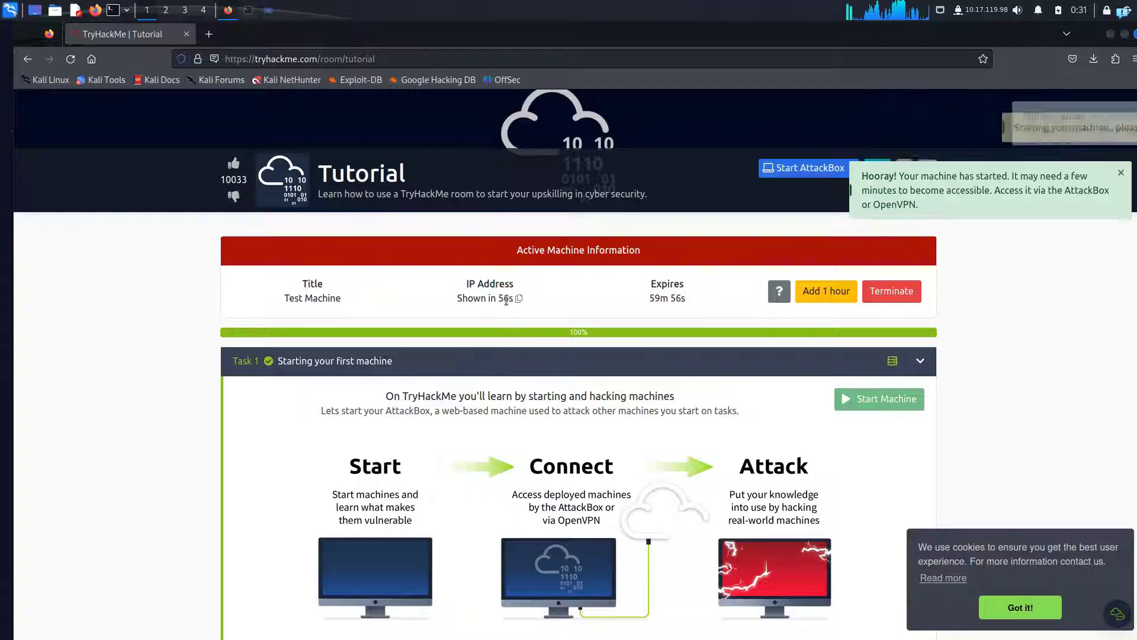